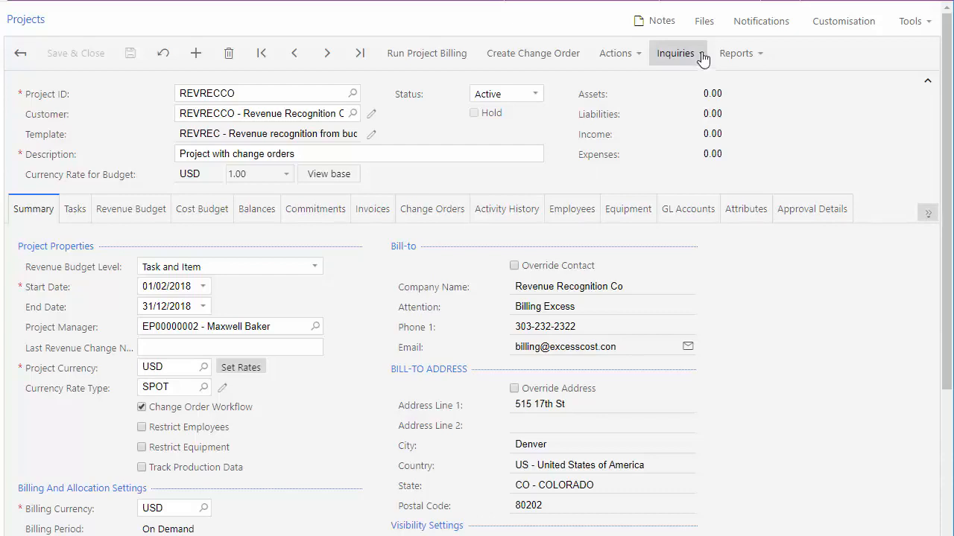
Step: Open Project Budget Forecast for REVRECCO from the Inquiries menu
{"action": "left_click", "coordinate": [677, 53]}
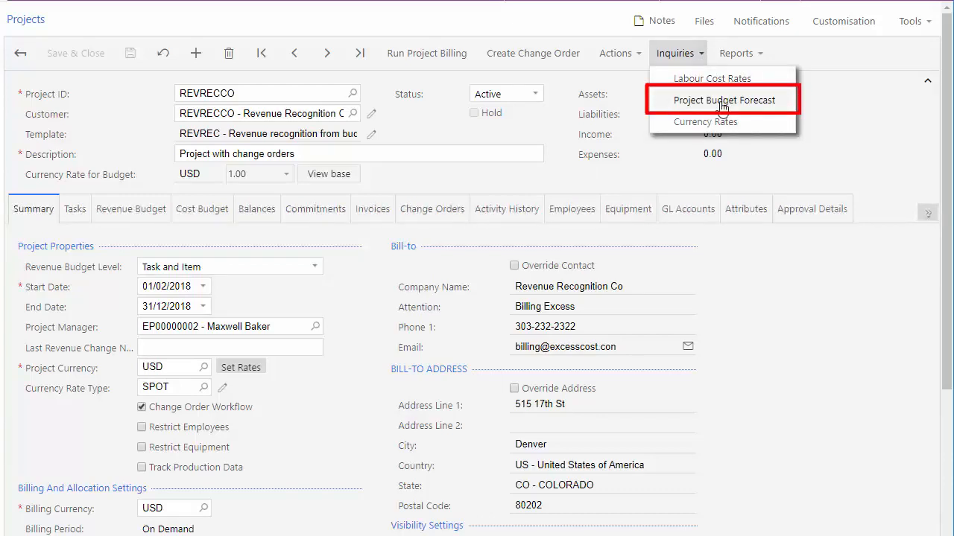
{"action": "mouse_move", "coordinate": [724, 100]}
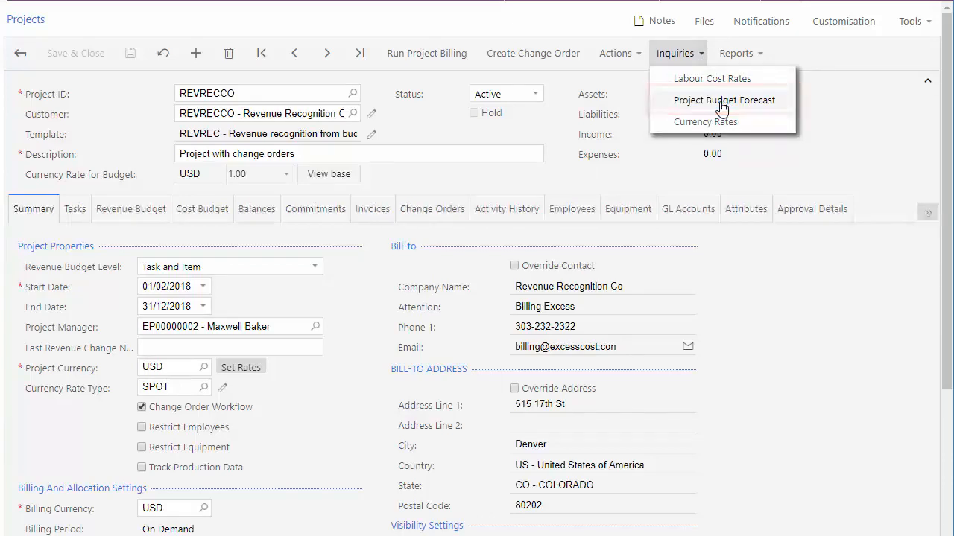
{"action": "left_click", "coordinate": [724, 100]}
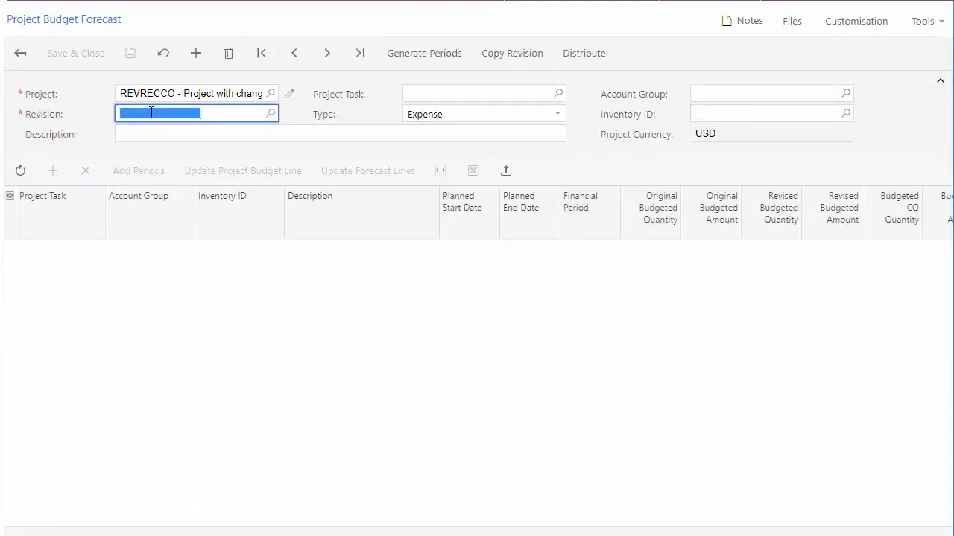
Step: Enter revision REVISION1 to load the four 01TASK1 budget lines
{"action": "type", "text": "REVISION"}
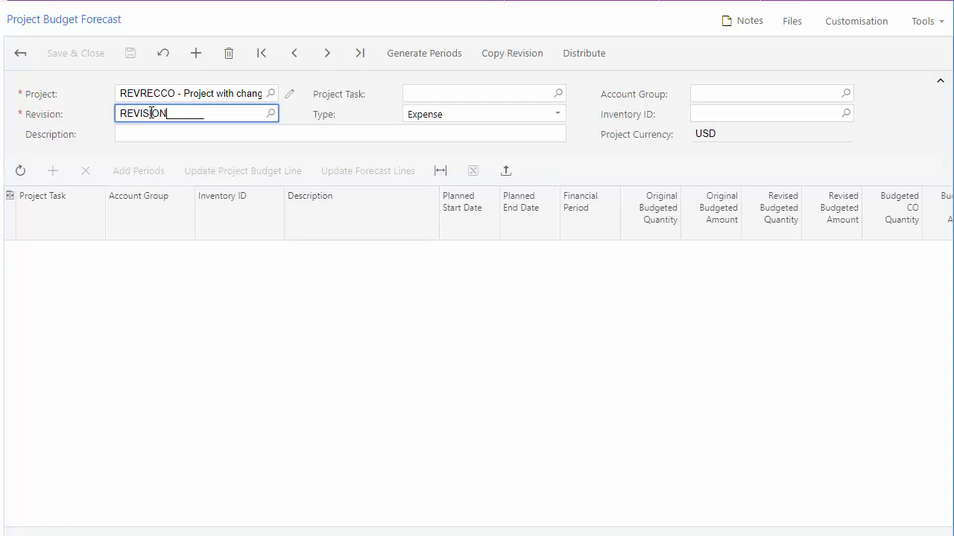
{"action": "type", "text": "1"}
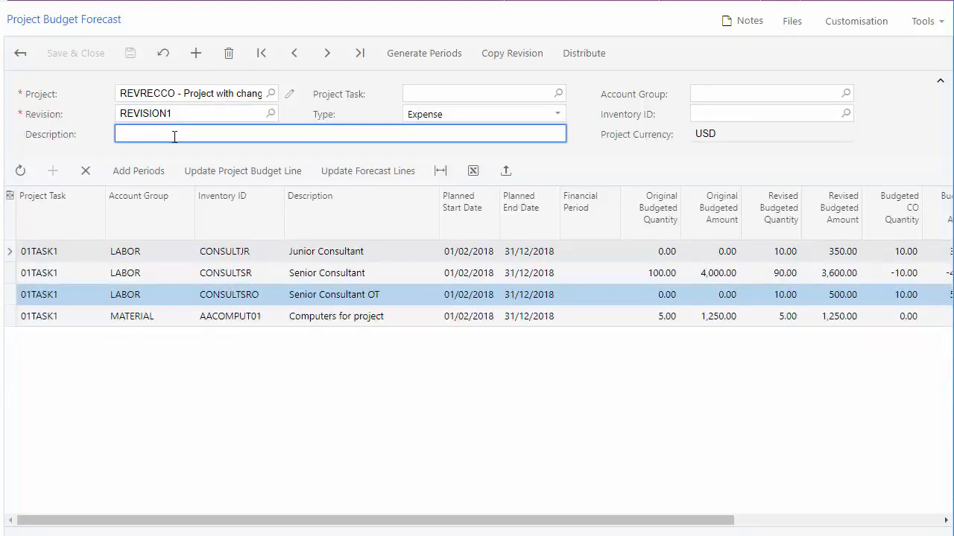
Step: Generate periods 02-2018 to 12-2018 and distribute totals evenly across all lines
{"action": "left_click", "coordinate": [423, 53]}
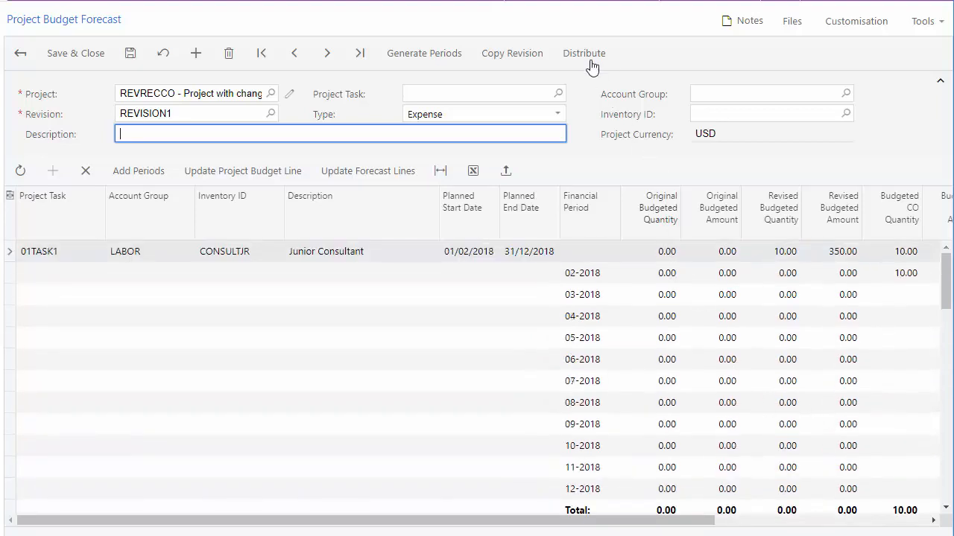
{"action": "left_click", "coordinate": [584, 53]}
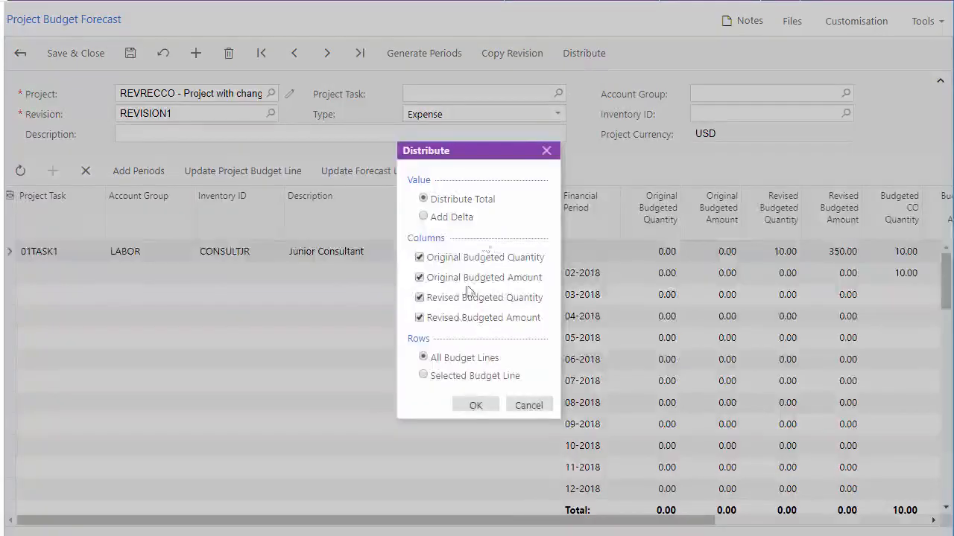
{"action": "left_click", "coordinate": [475, 405]}
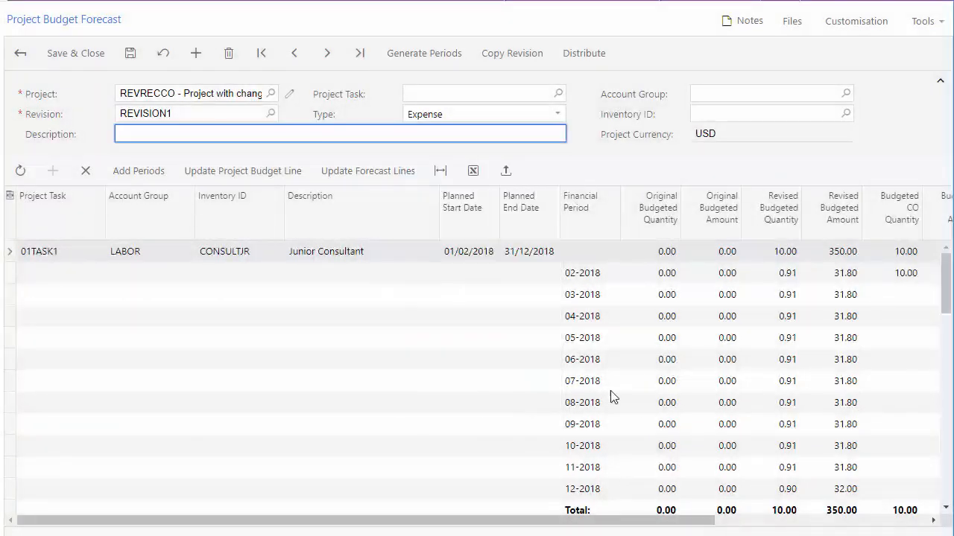
{"action": "scroll", "scroll_direction": "down", "scroll_amount": 3}
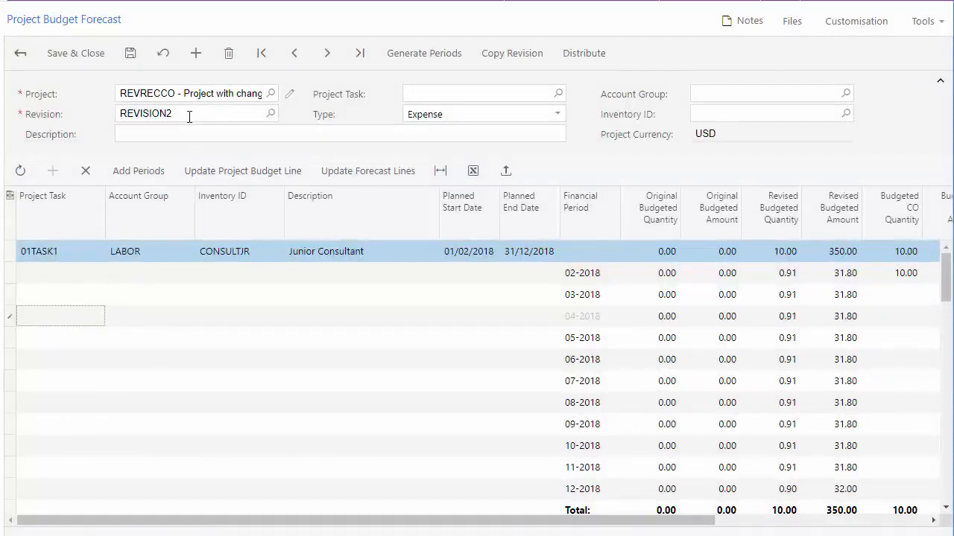
Step: Edit Junior Consultant period amounts in REVISION2 to 35.00, 40.00 and 20.00
{"action": "left_click", "coordinate": [842, 338]}
{"action": "type", "text": "20"}
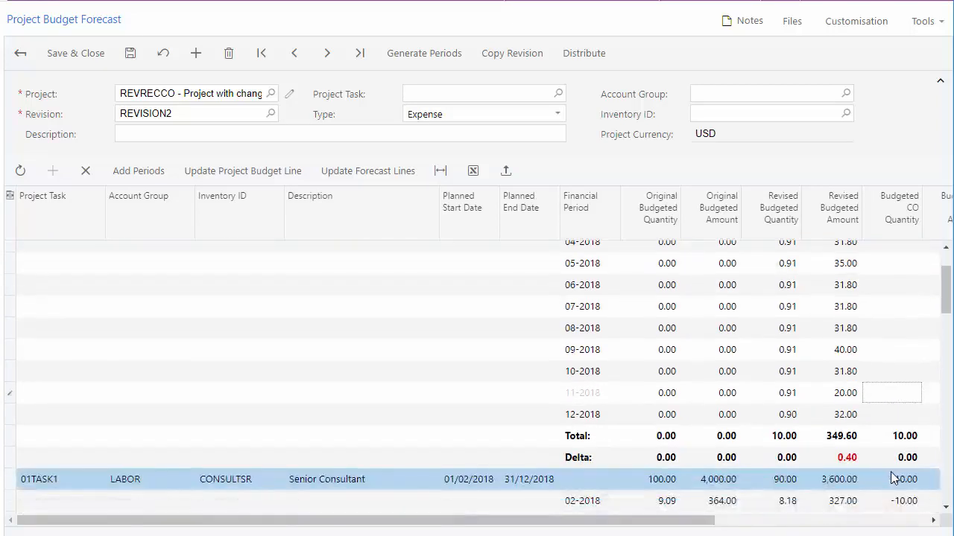
{"action": "scroll", "scroll_direction": "up", "scroll_amount": 3}
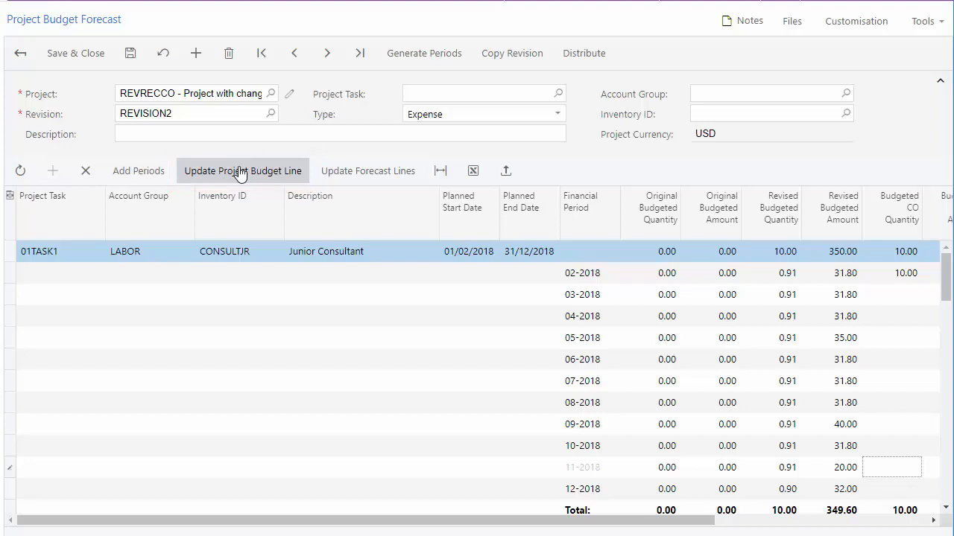
{"action": "left_click", "coordinate": [361, 381]}
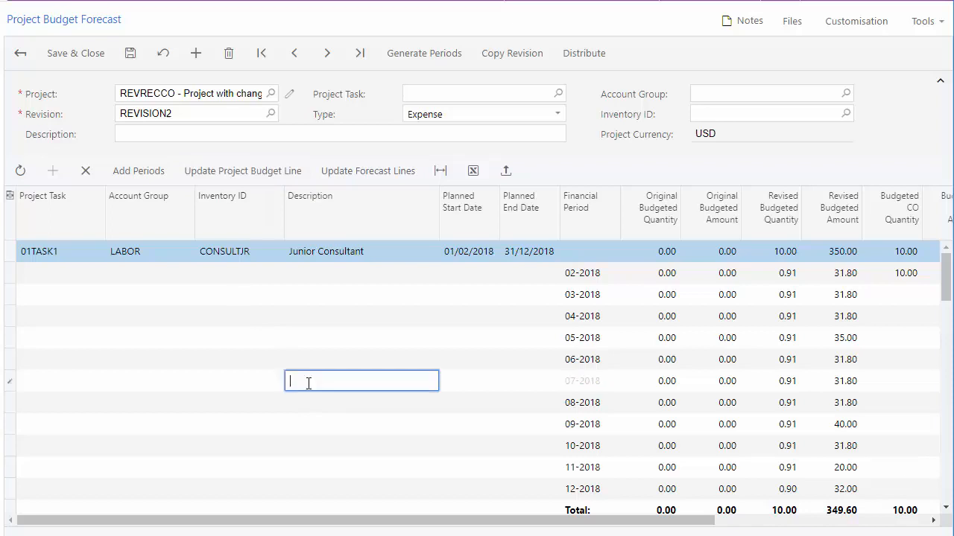